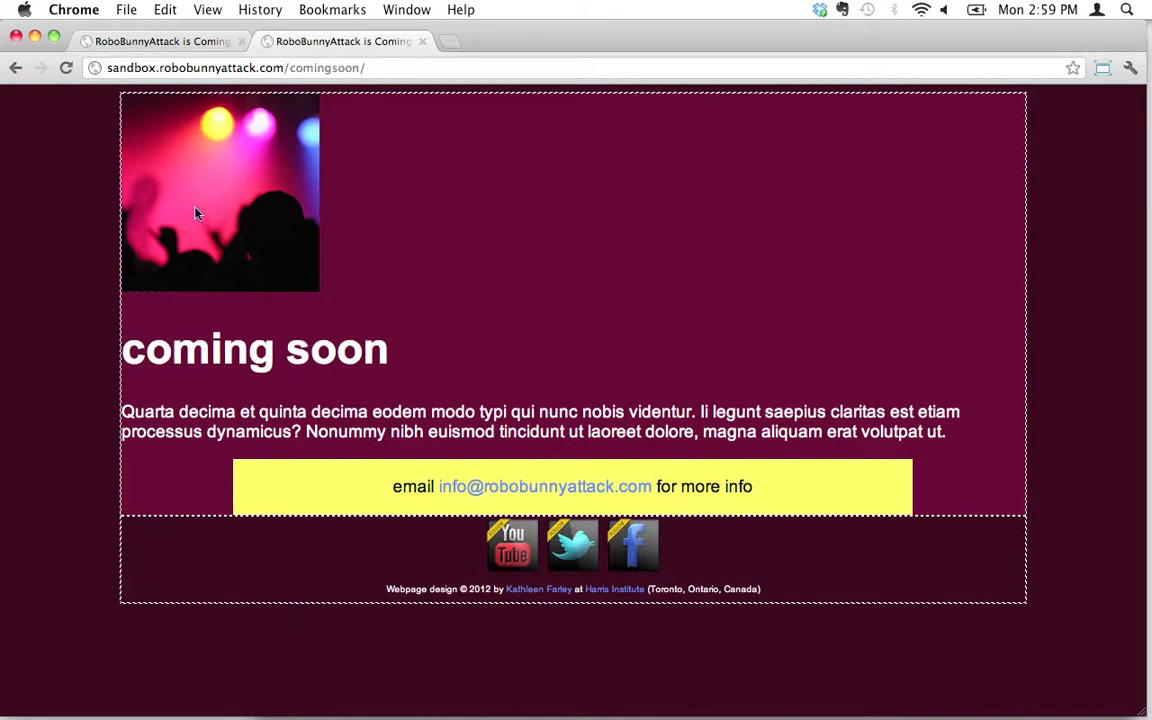
{"action": "mouse_move", "coordinate": [205, 198]}
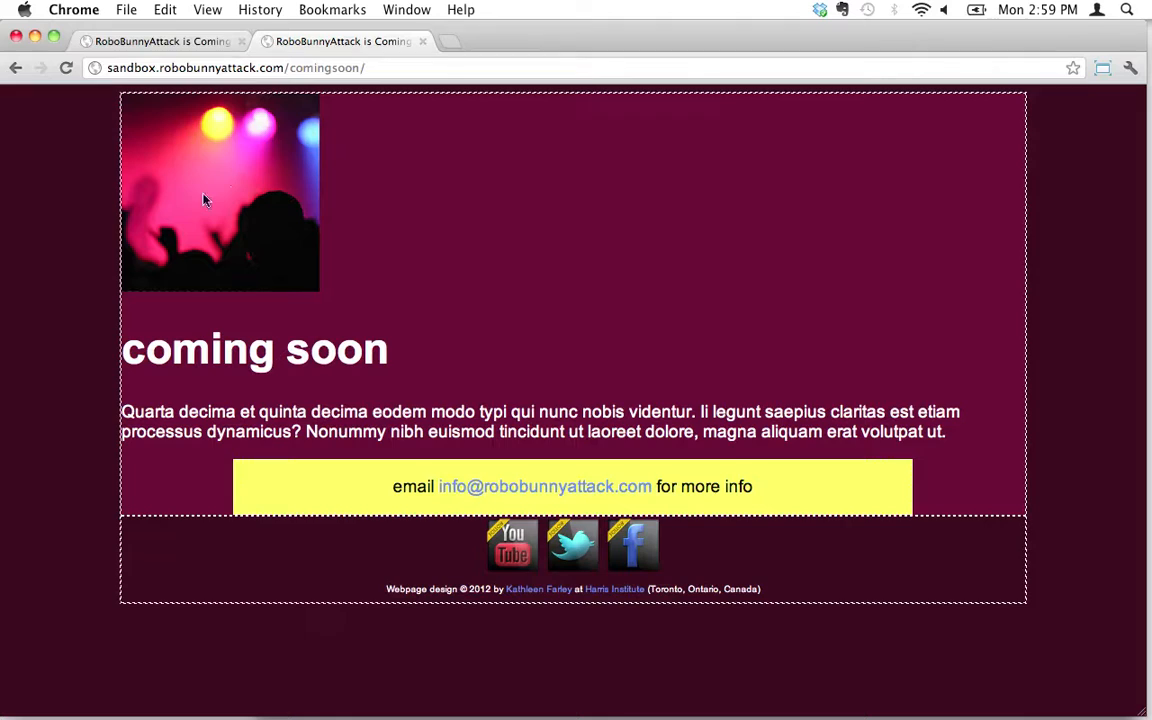
{"action": "mouse_move", "coordinate": [929, 124]}
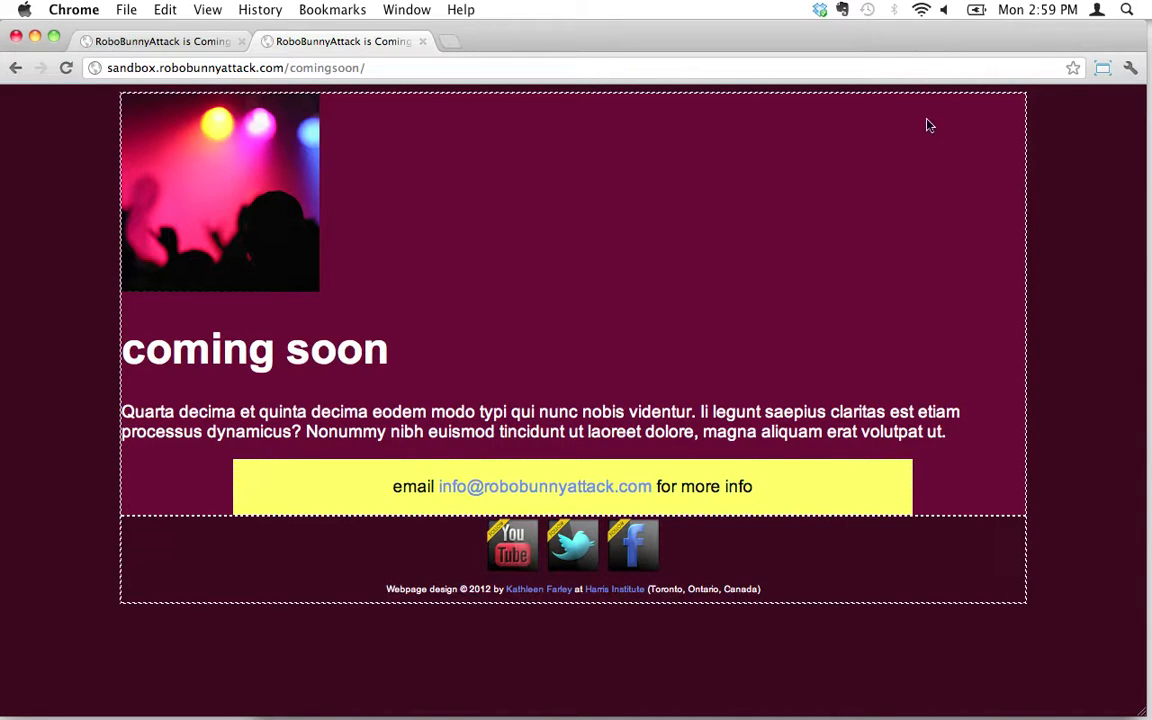
{"action": "mouse_move", "coordinate": [547, 353]}
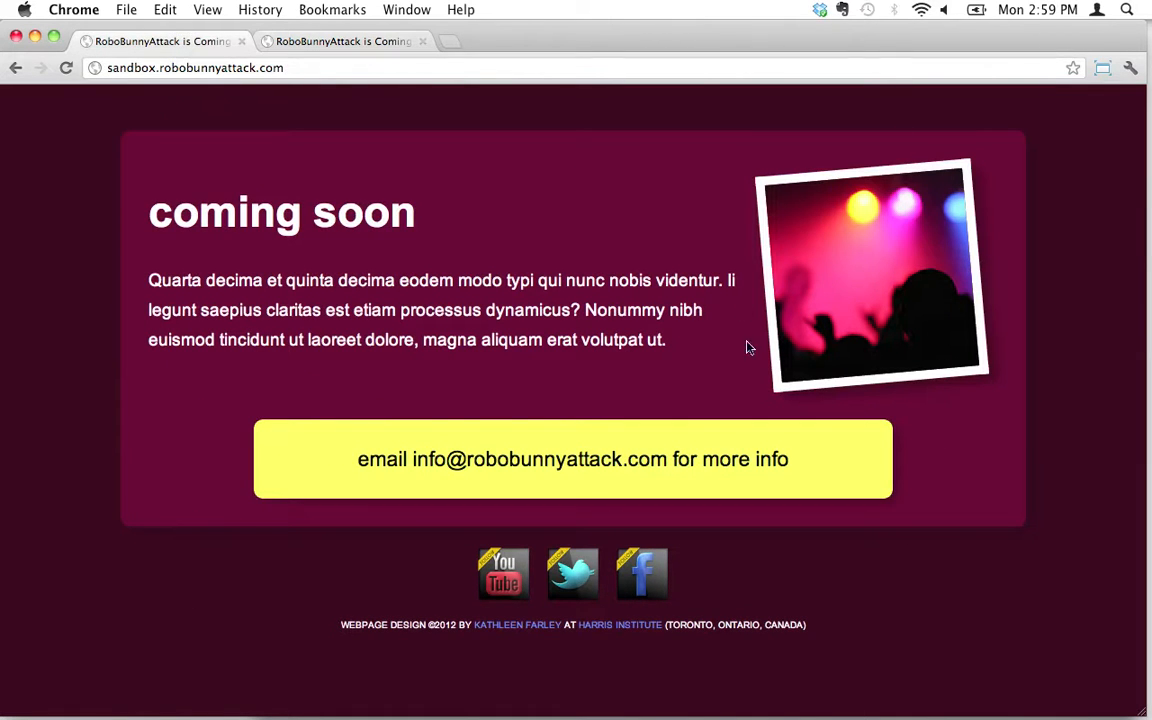
{"action": "mouse_move", "coordinate": [263, 253]}
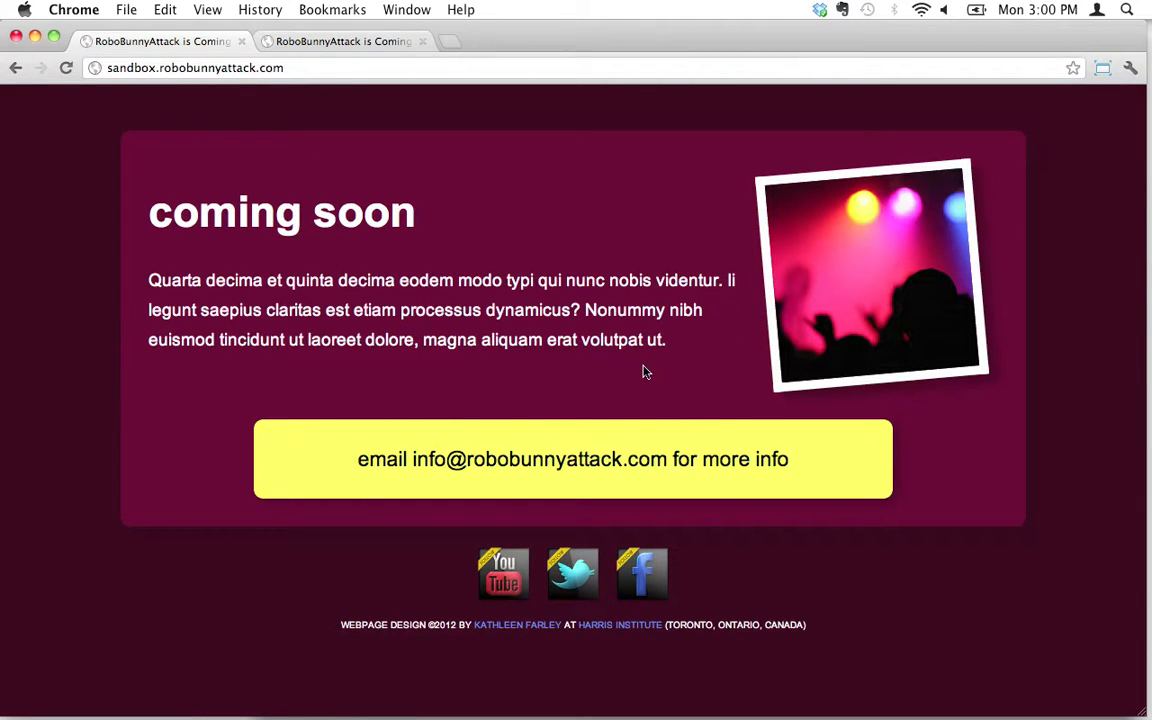
Step: Bring the TextWrangler window with index.html to the front
{"action": "left_click", "coordinate": [92, 9]}
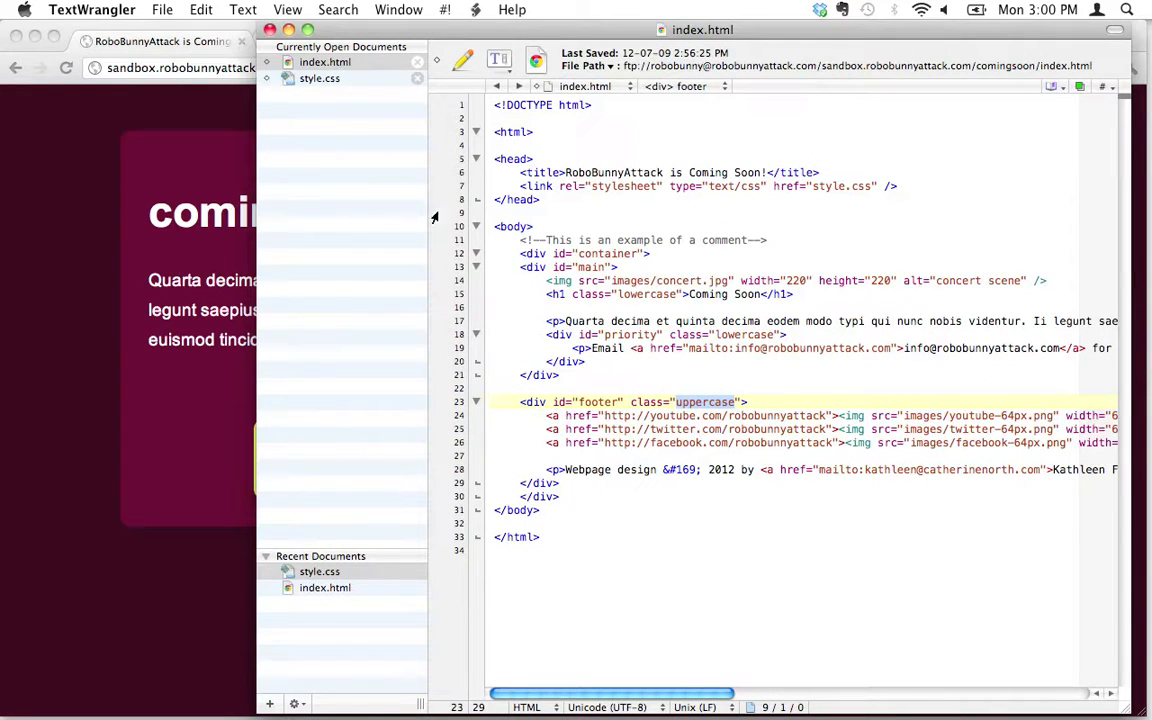
Step: In style.css, add a .right rule containing float: right
{"action": "left_click", "coordinate": [319, 78]}
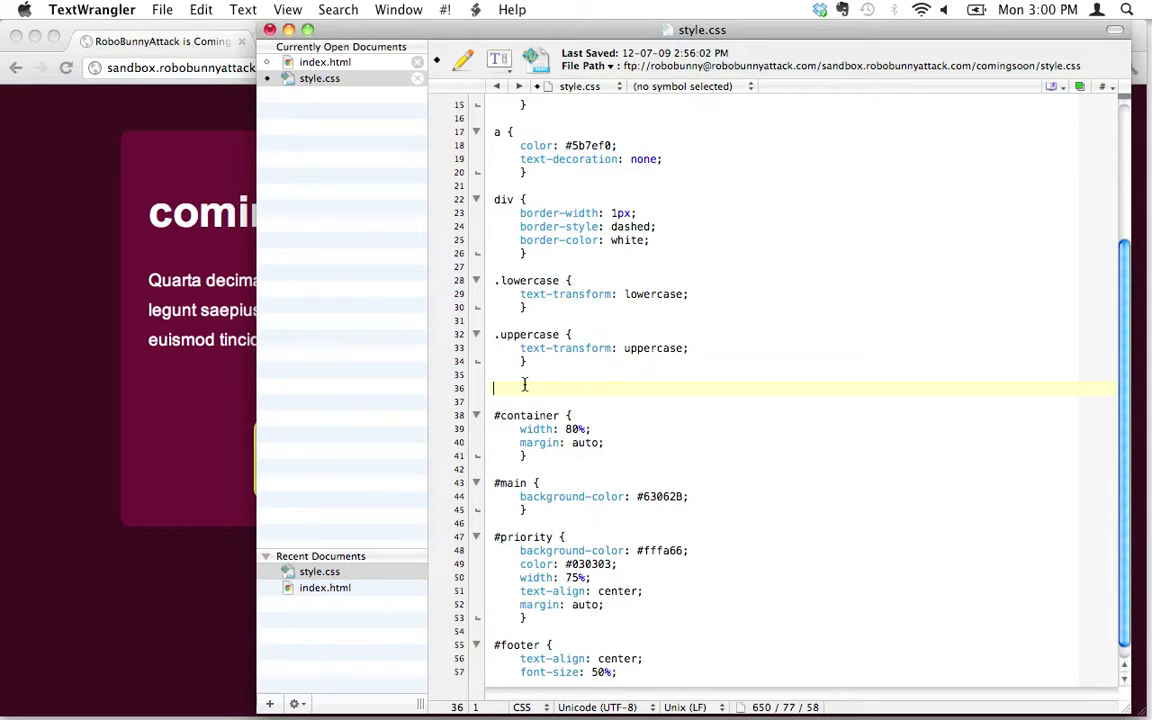
{"action": "type", "text": "."}
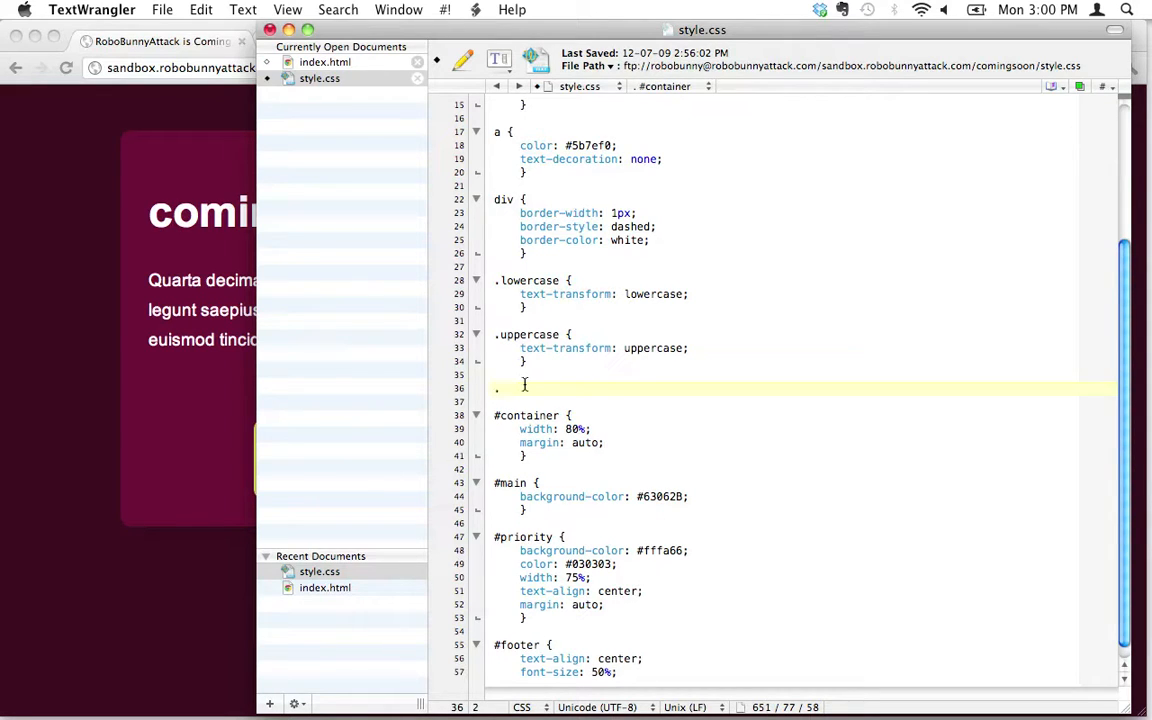
{"action": "type", "text": "right"}
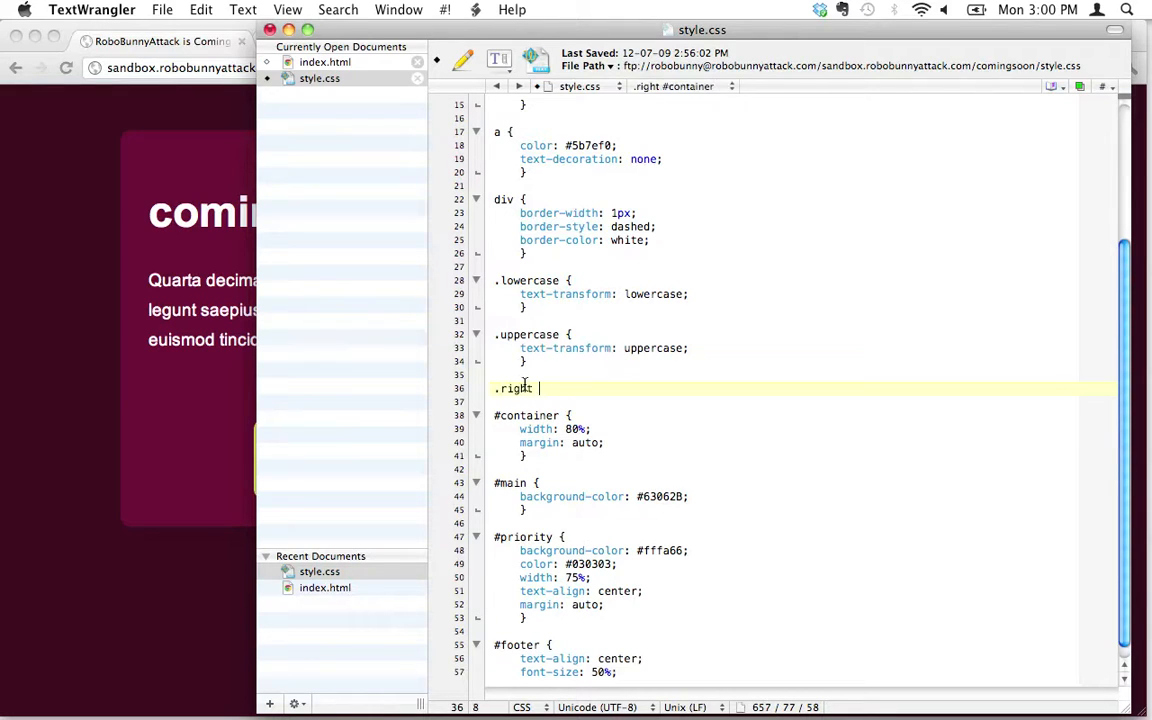
{"action": "key", "text": "Return"}
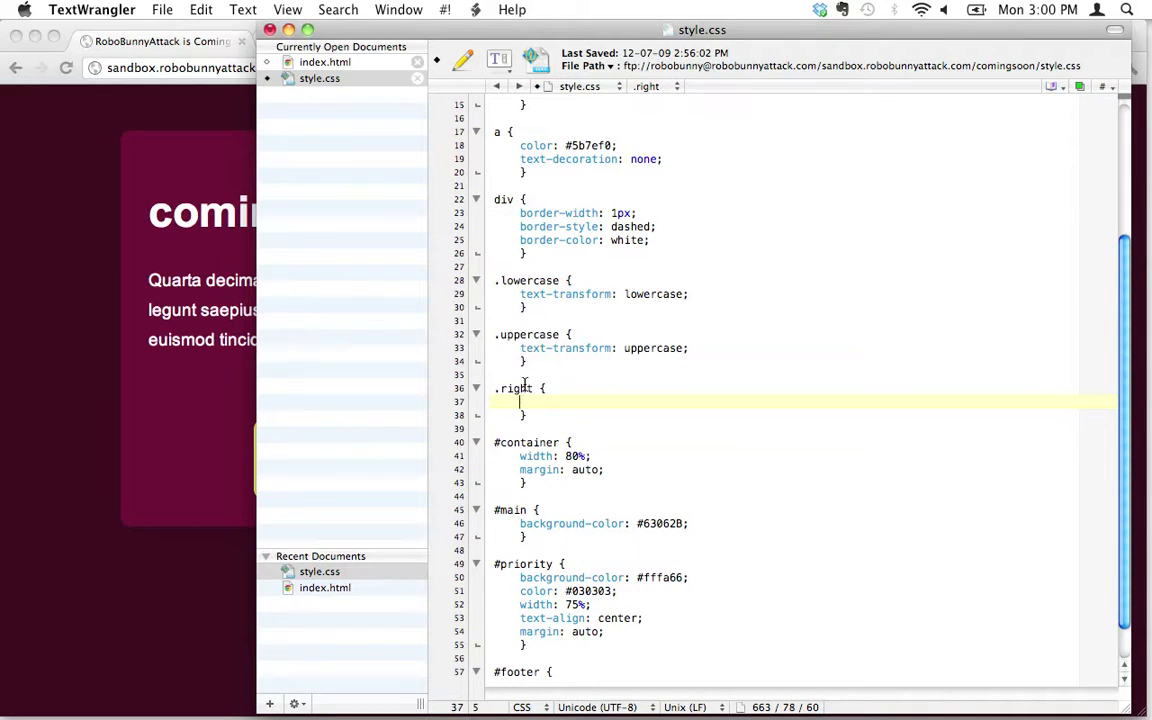
{"action": "type", "text": "float:"}
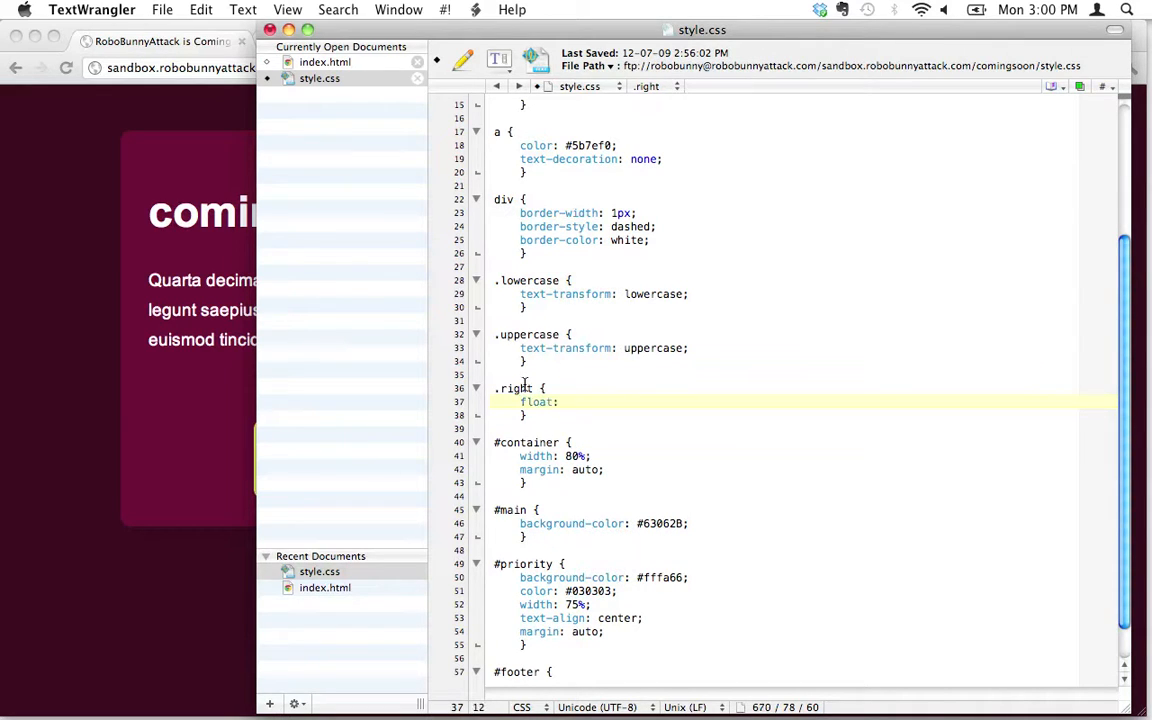
{"action": "type", "text": "right;"}
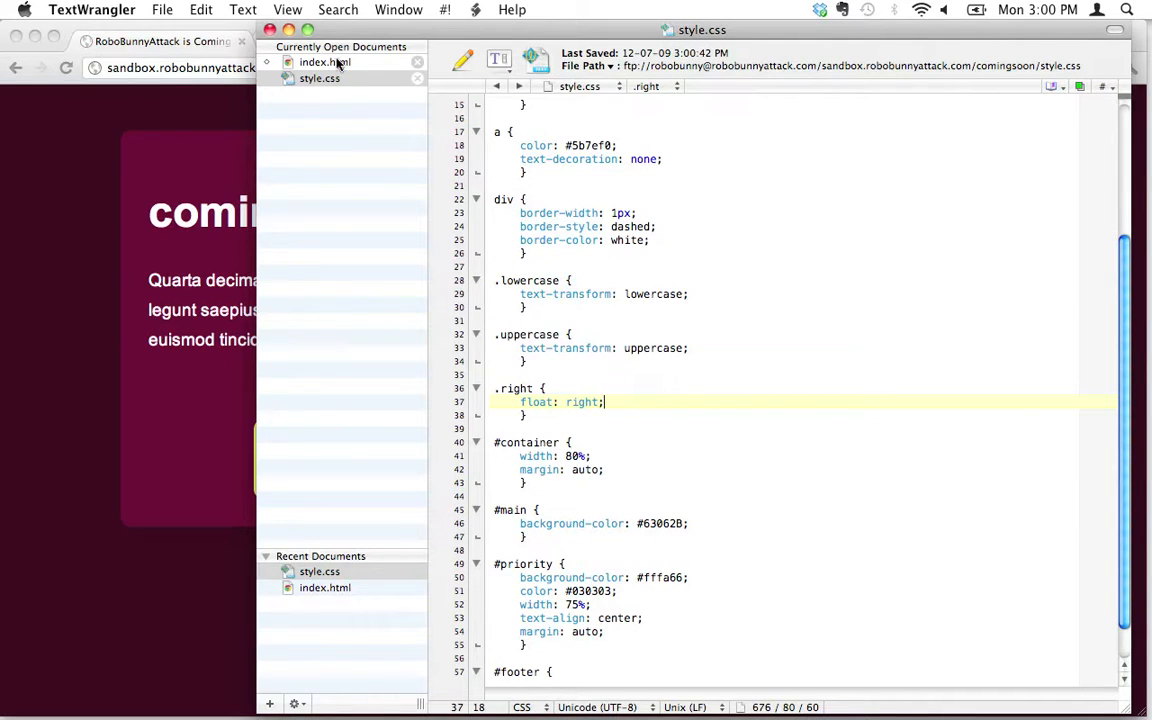
{"action": "left_click", "coordinate": [325, 62]}
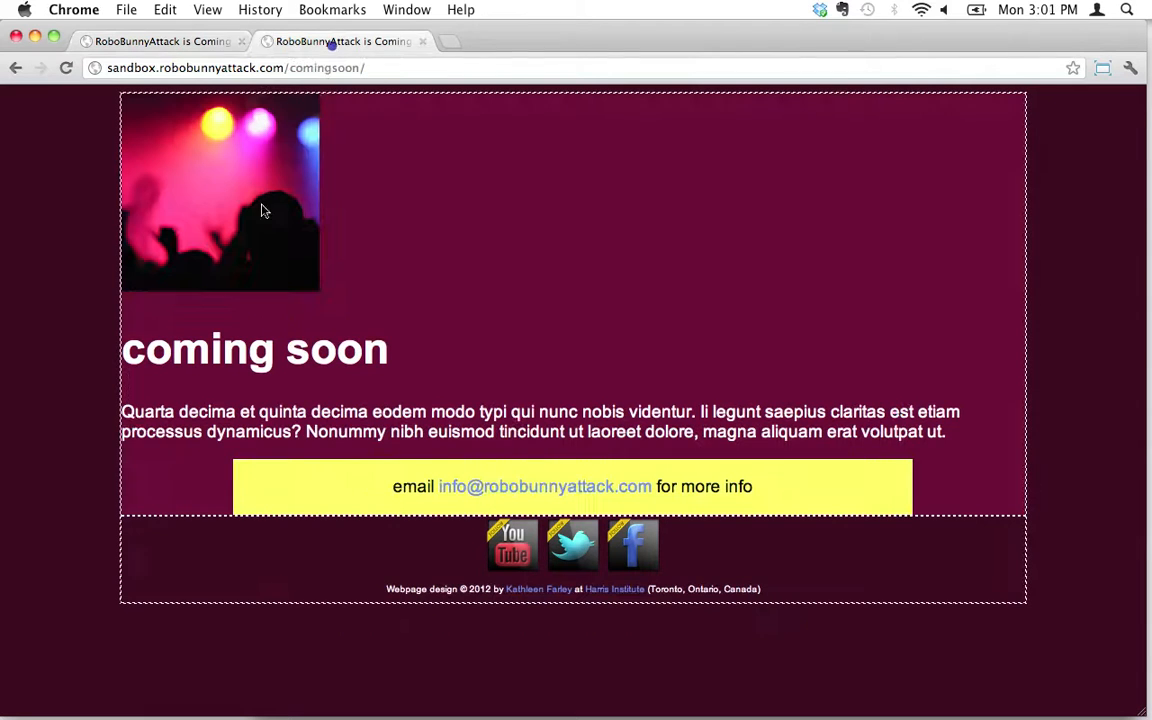
{"action": "mouse_move", "coordinate": [213, 207]}
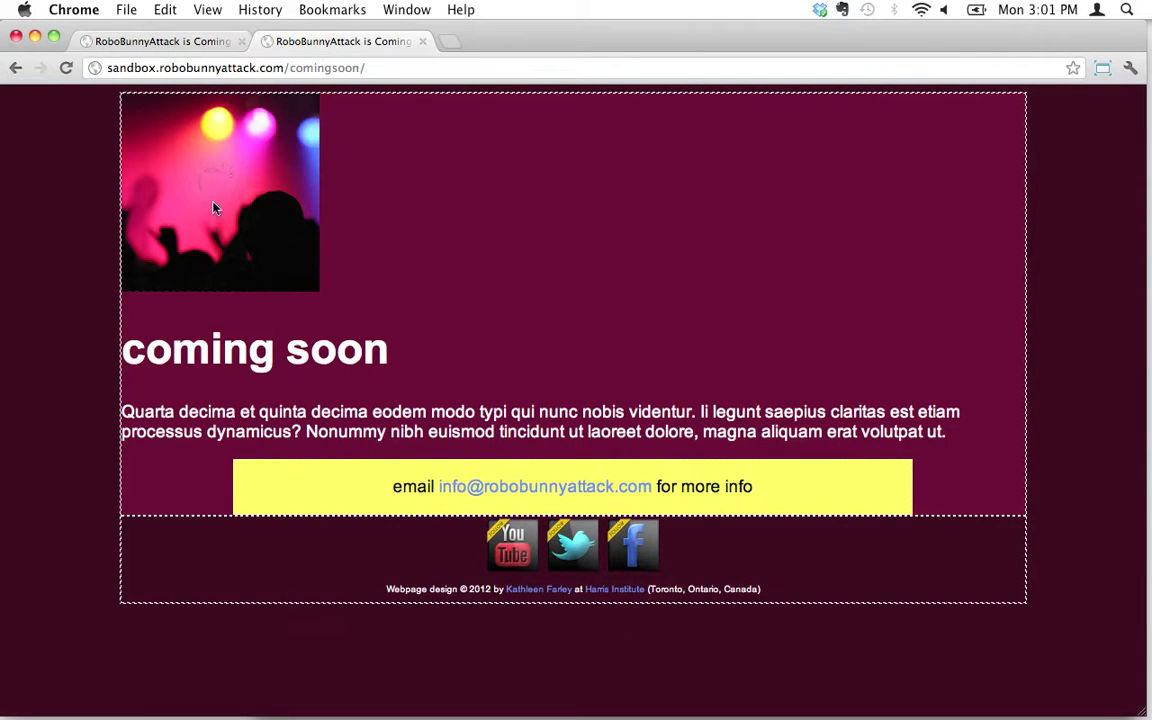
{"action": "mouse_move", "coordinate": [948, 231]}
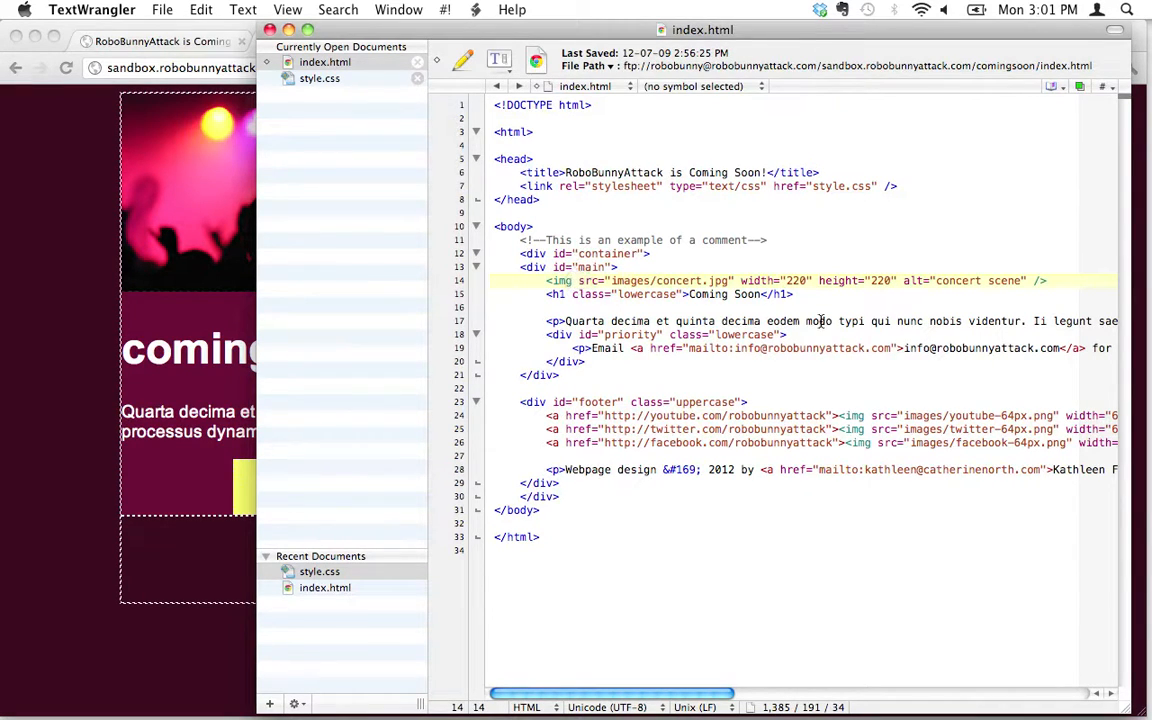
Step: Add class="right" to the concert image tag in index.html
{"action": "type", "text": "class=\"\""}
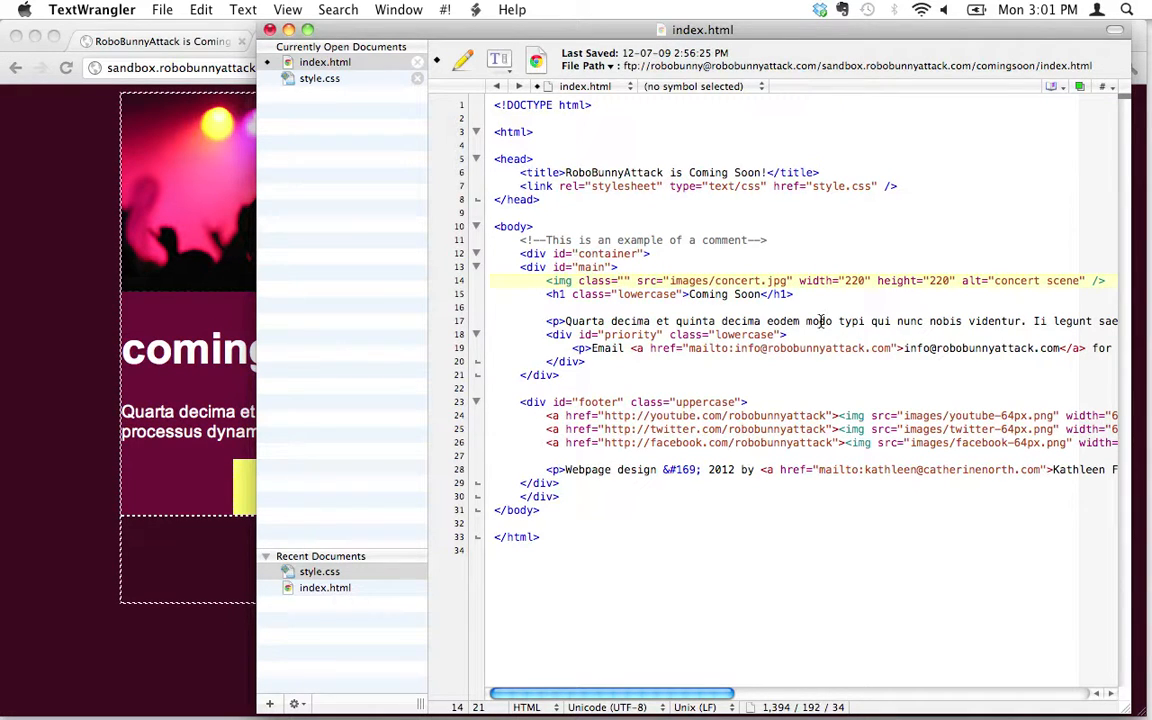
{"action": "type", "text": "right"}
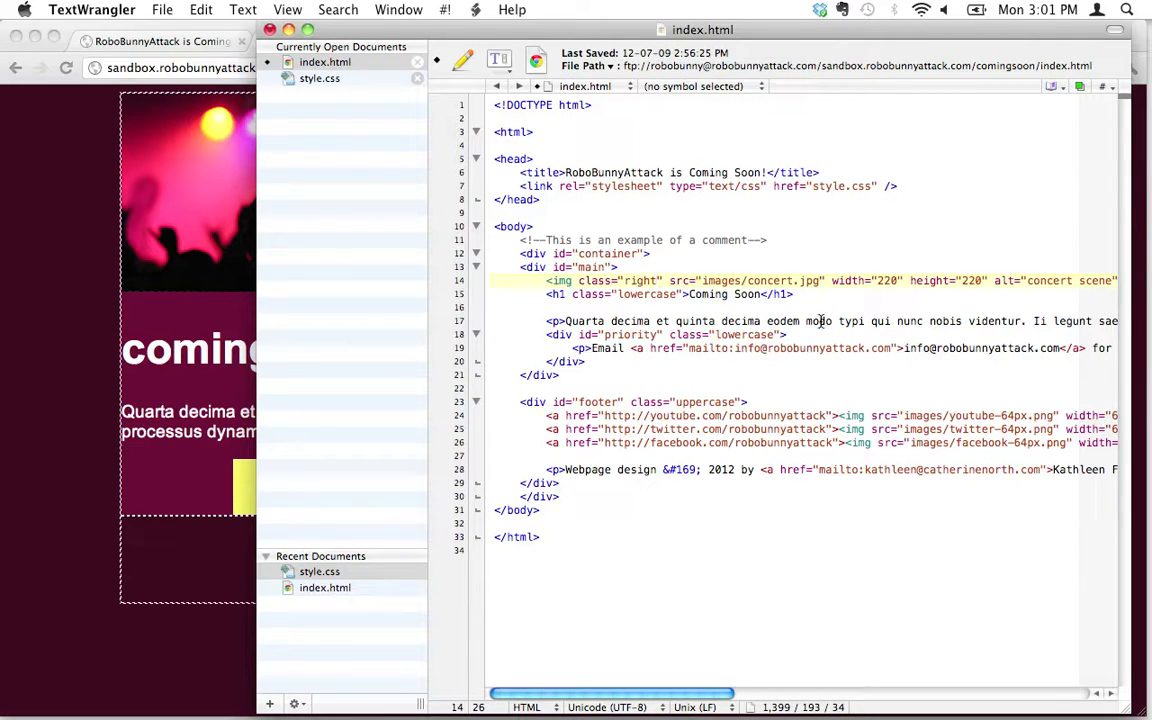
{"action": "mouse_move", "coordinate": [900, 321]}
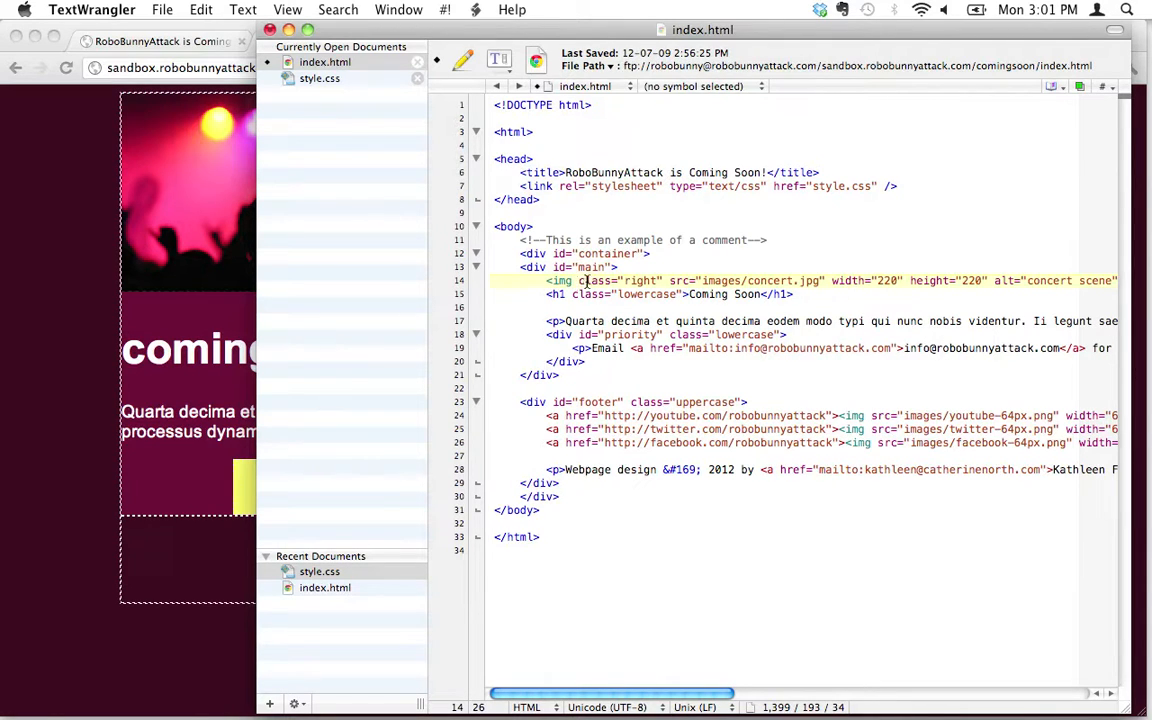
{"action": "mouse_move", "coordinate": [623, 281]}
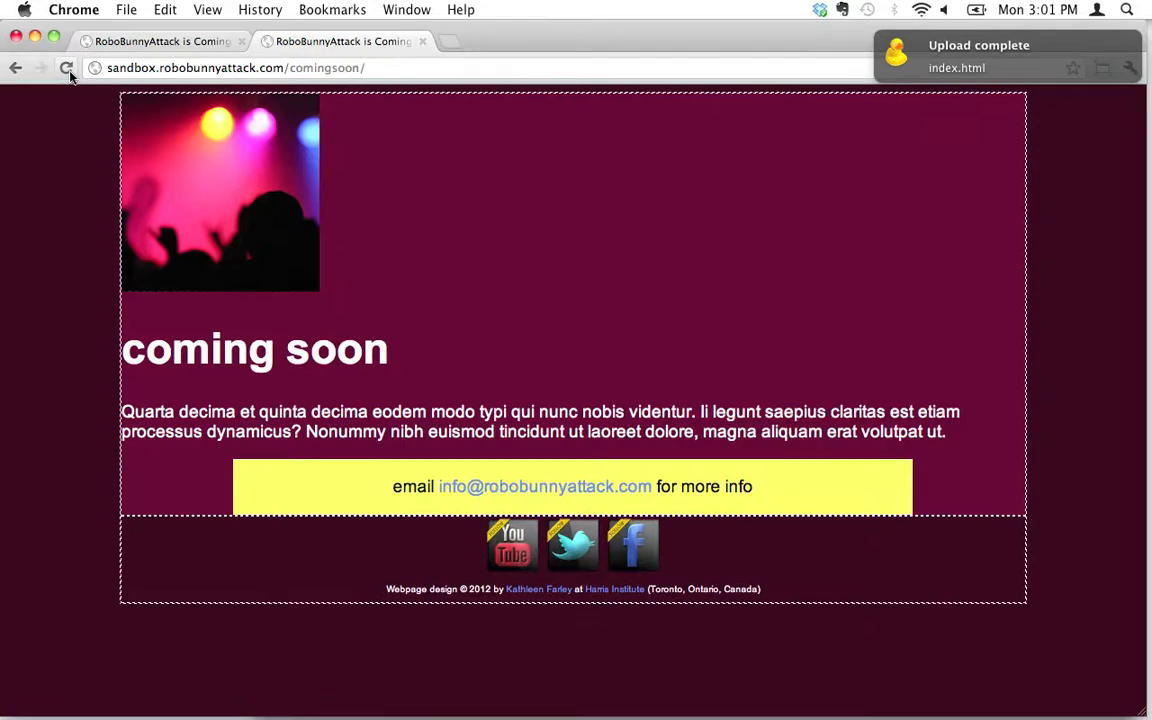
{"action": "mouse_move", "coordinate": [67, 68]}
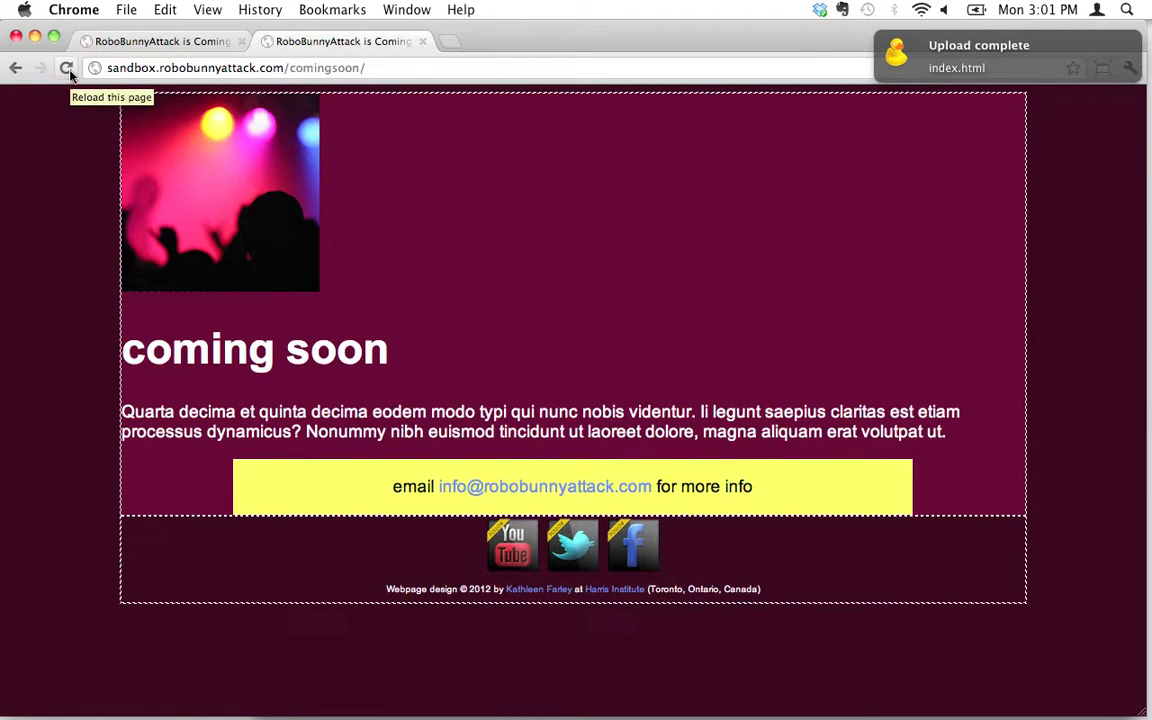
Step: Reload the coming-soon page in Chrome to check the right-floated image
{"action": "left_click", "coordinate": [66, 67]}
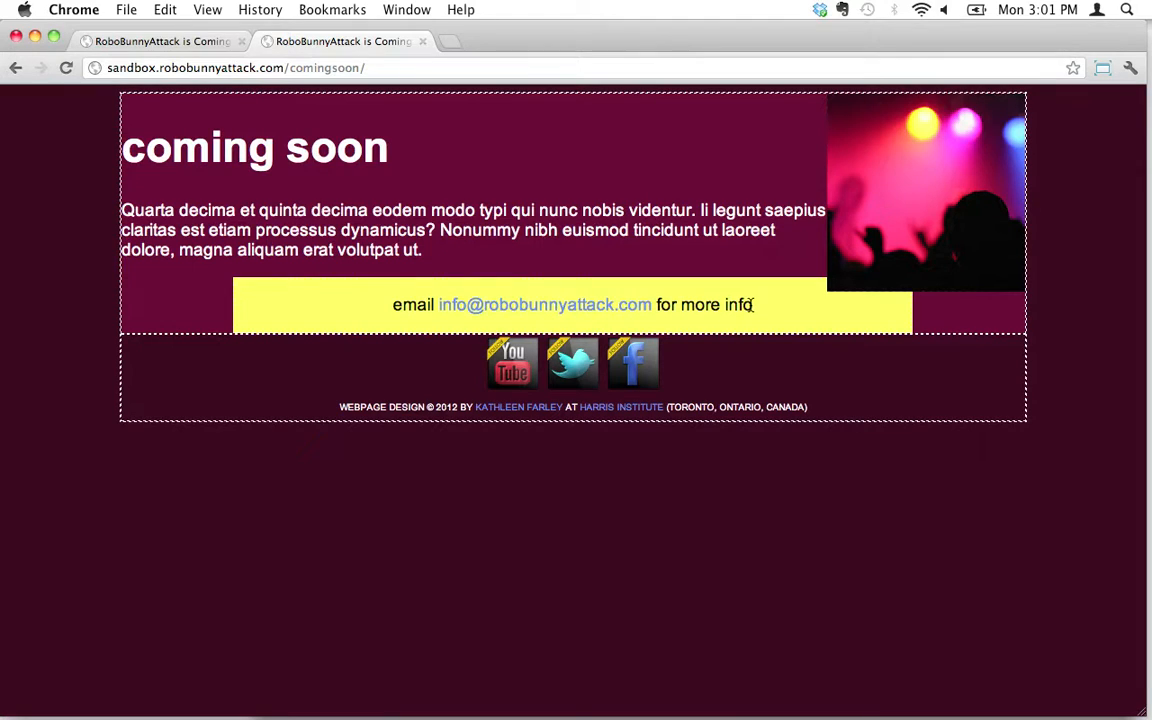
{"action": "mouse_move", "coordinate": [519, 345]}
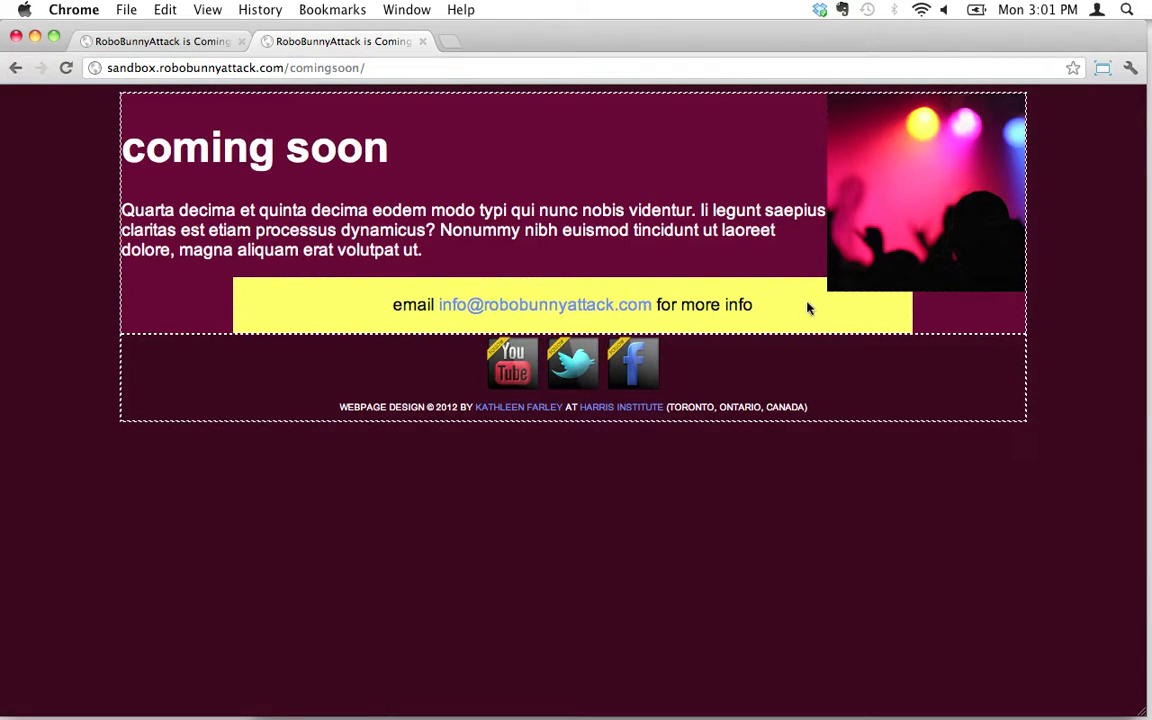
{"action": "mouse_move", "coordinate": [840, 190]}
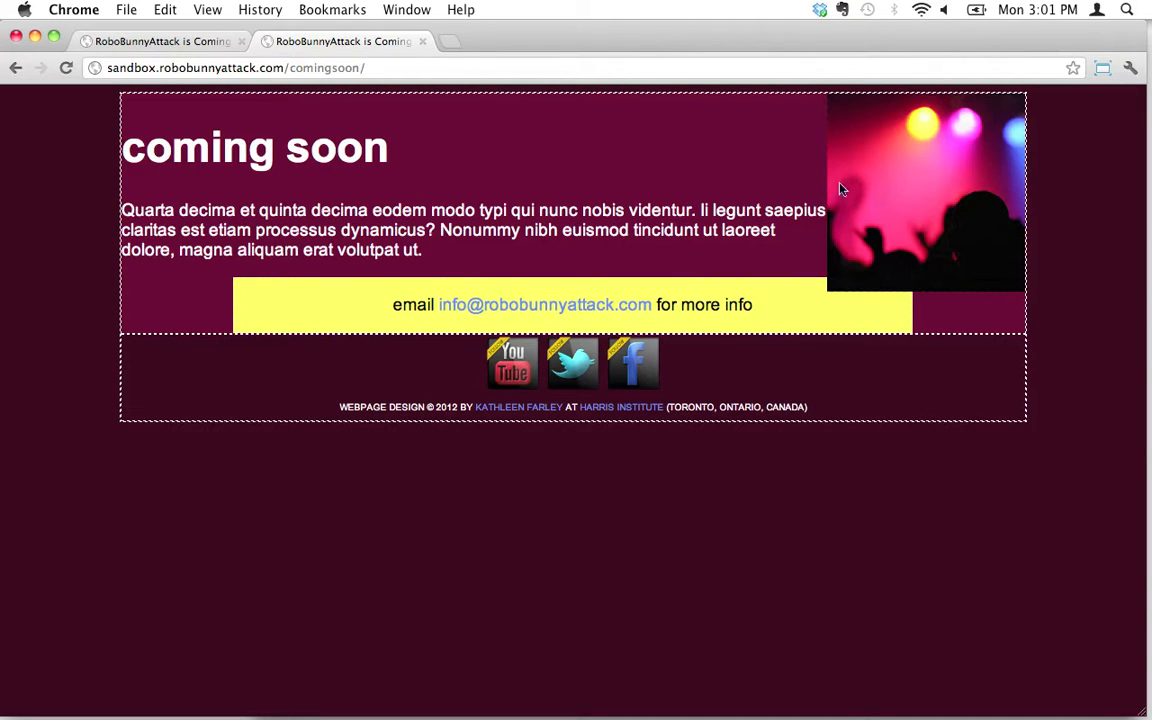
{"action": "mouse_move", "coordinate": [903, 252]}
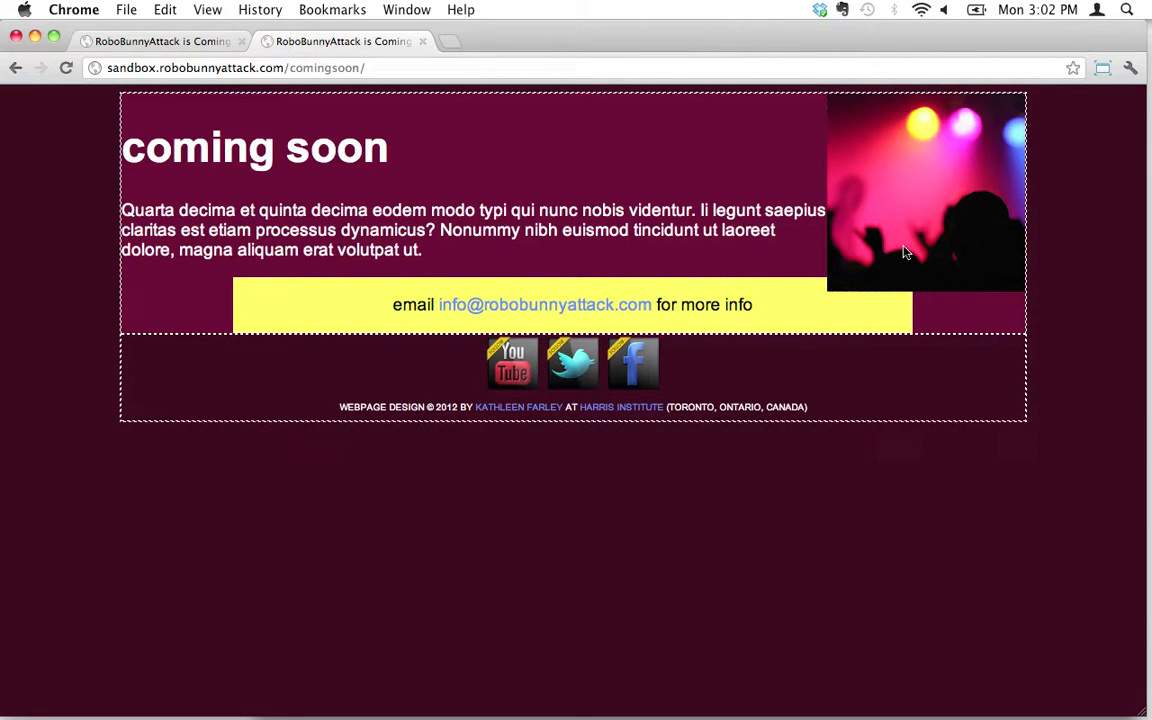
{"action": "mouse_move", "coordinate": [950, 168]}
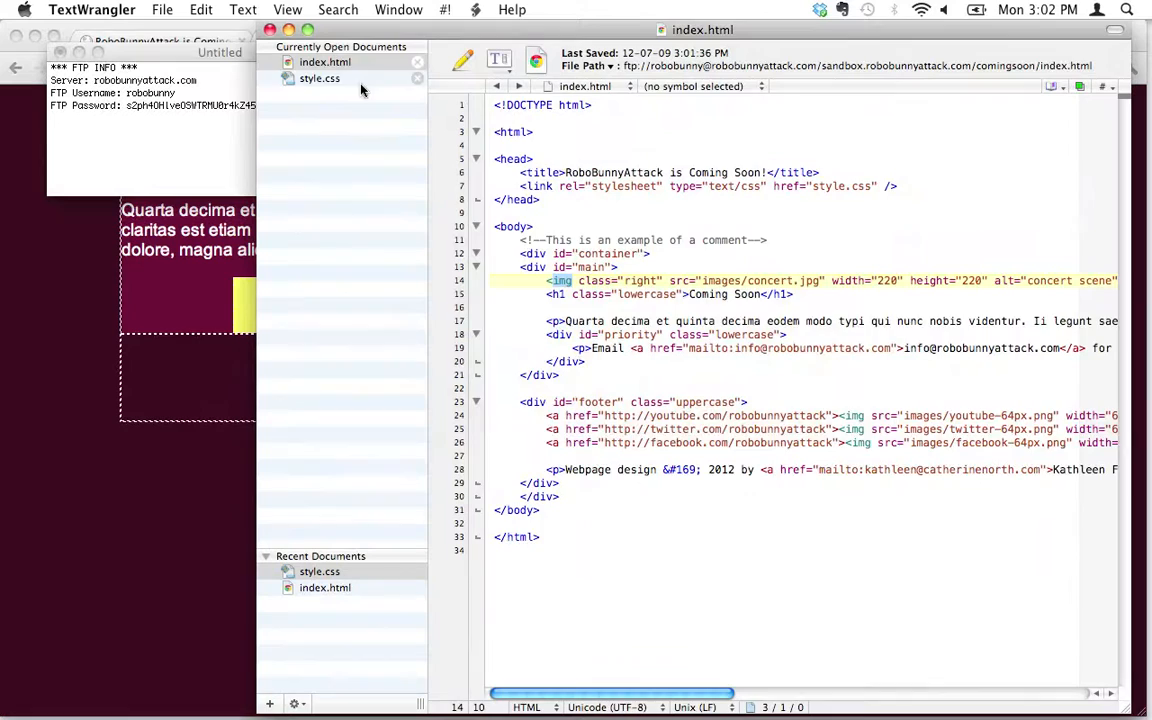
Step: Add clear: both to the #priority rule in style.css, after margin: auto
{"action": "left_click", "coordinate": [319, 78]}
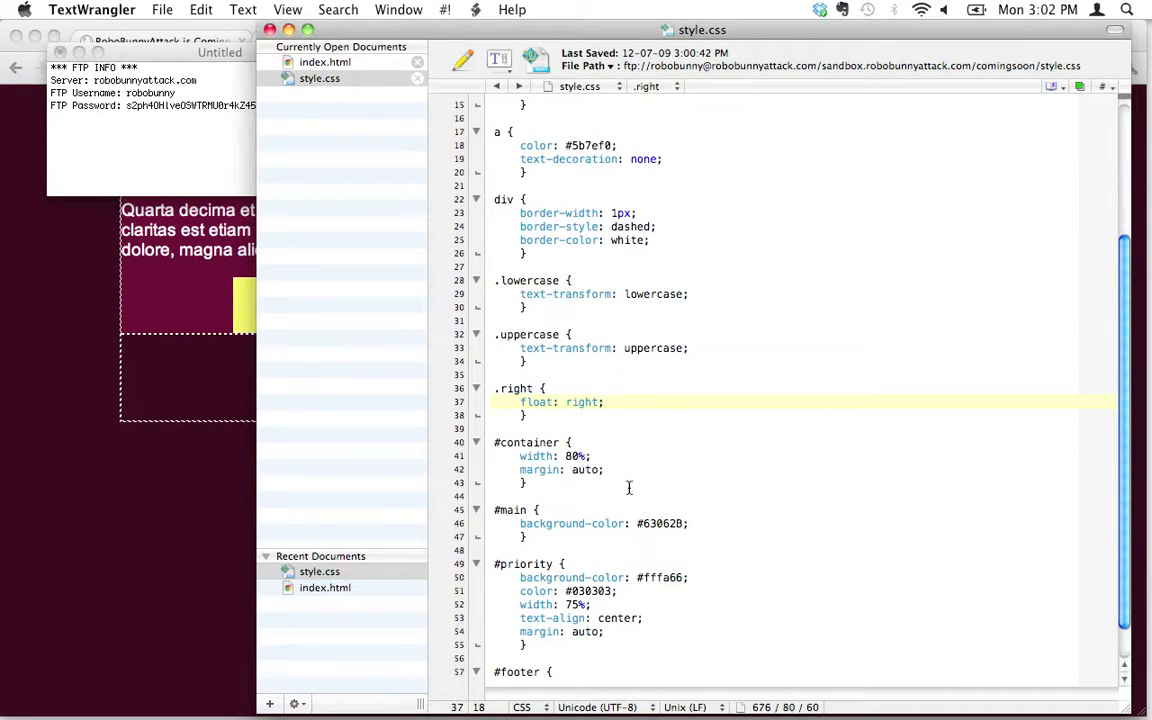
{"action": "left_click", "coordinate": [628, 483]}
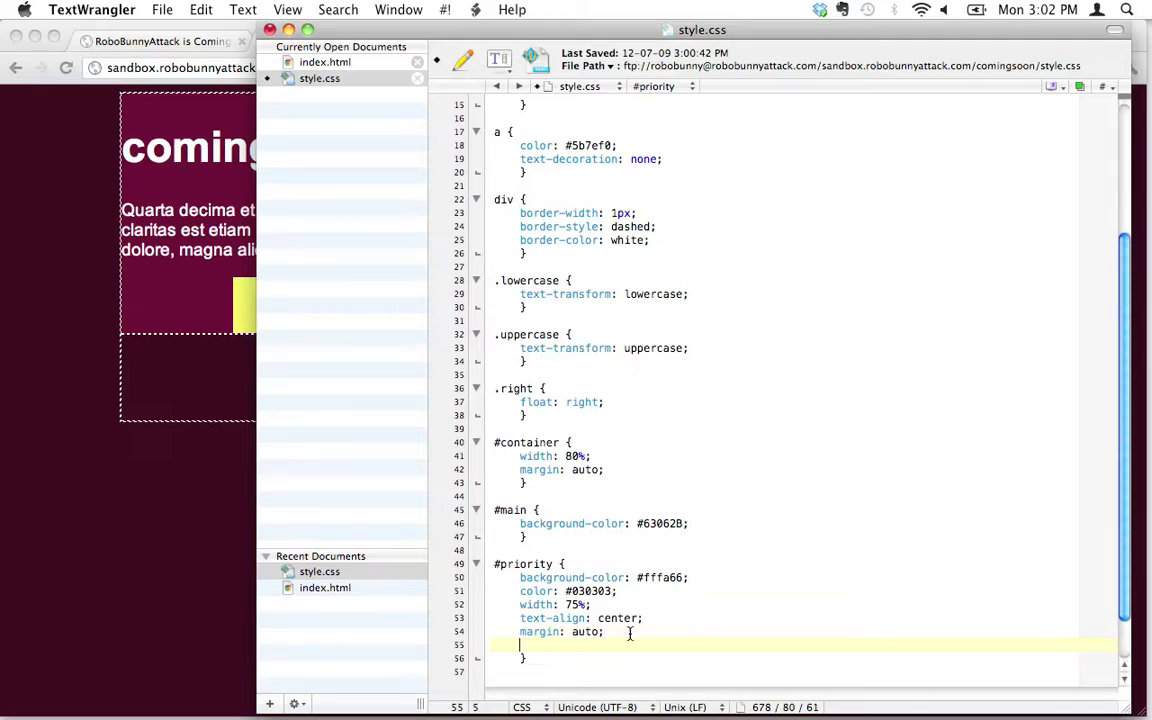
{"action": "type", "text": "clear:"}
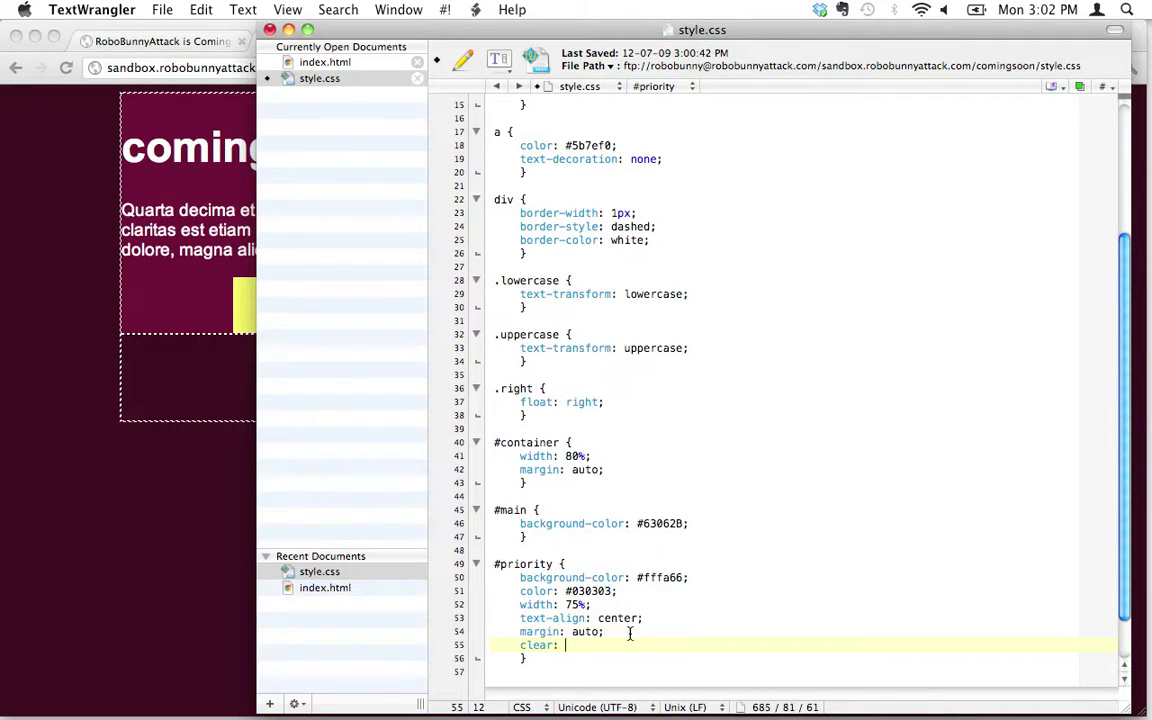
{"action": "type", "text": "both;"}
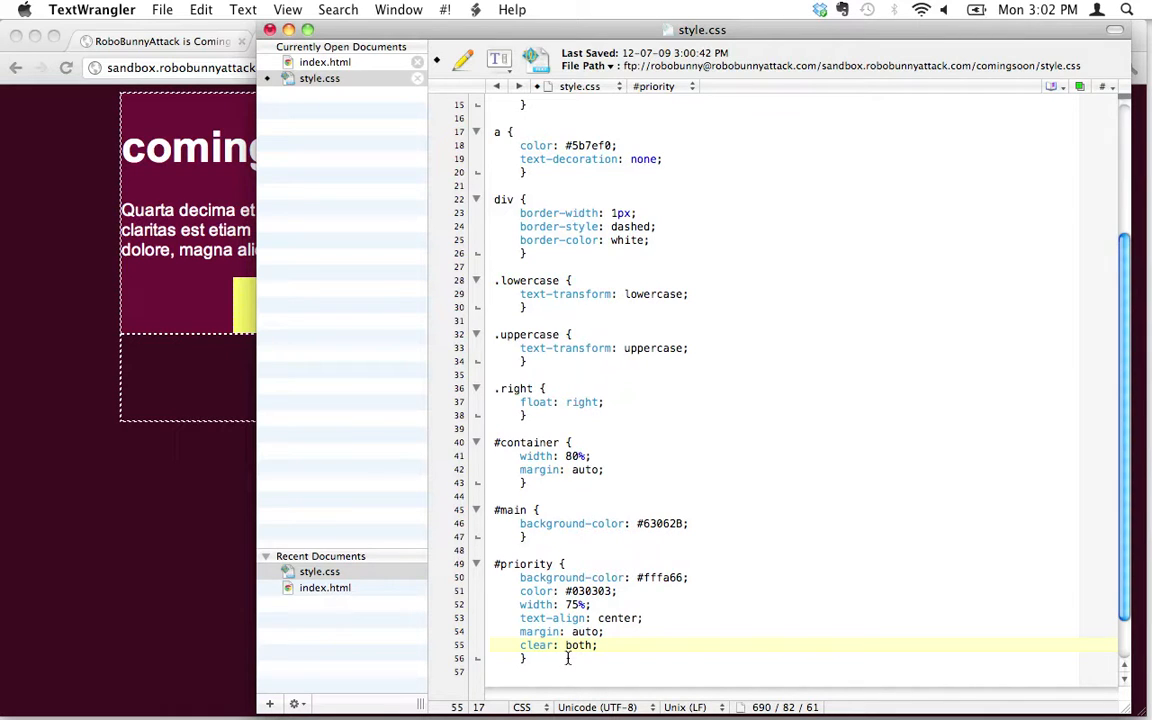
{"action": "mouse_move", "coordinate": [127, 247]}
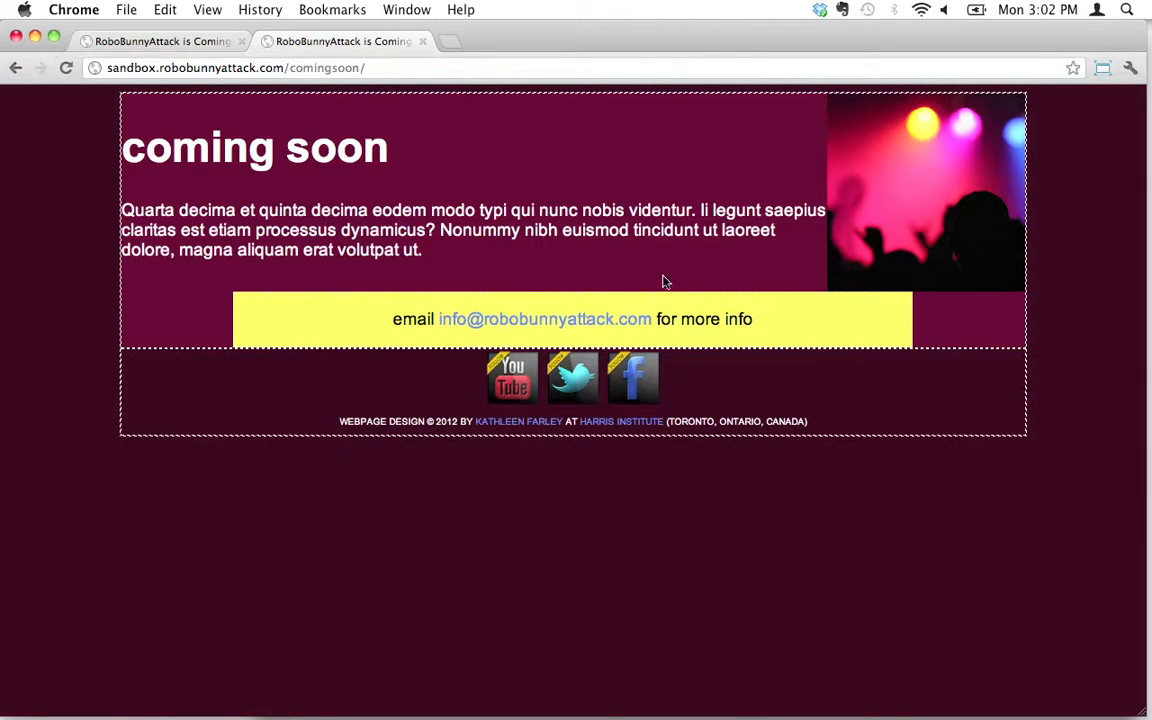
{"action": "mouse_move", "coordinate": [1140, 710]}
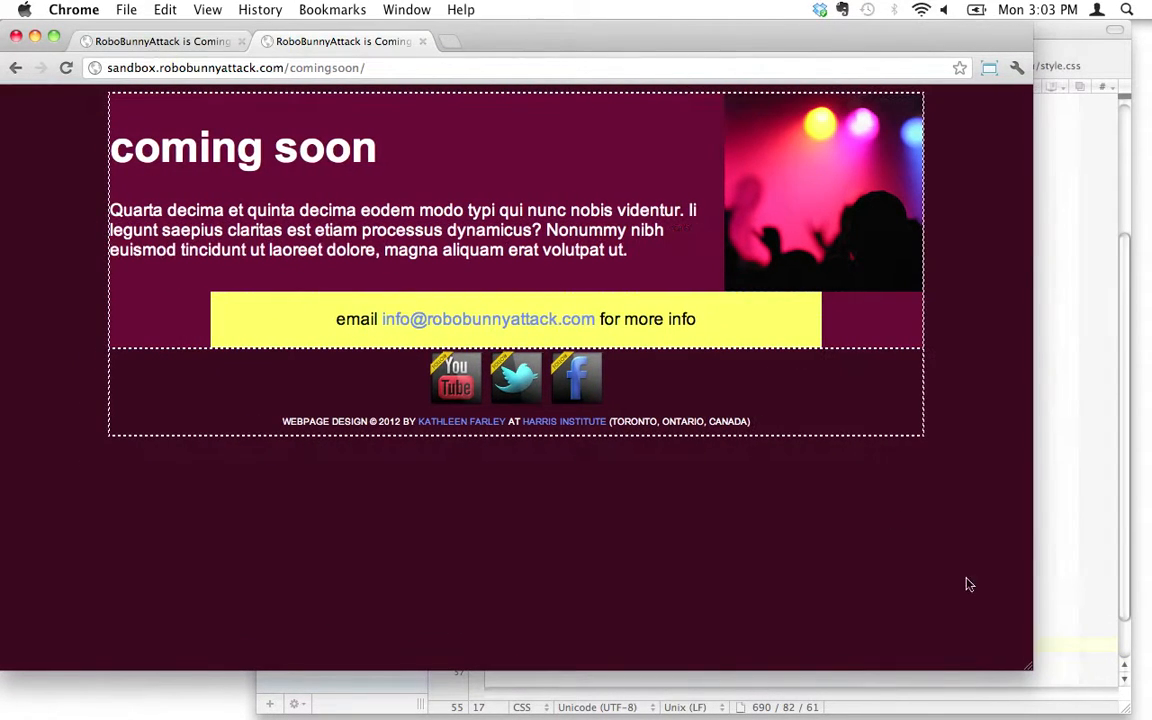
{"action": "mouse_move", "coordinate": [800, 213]}
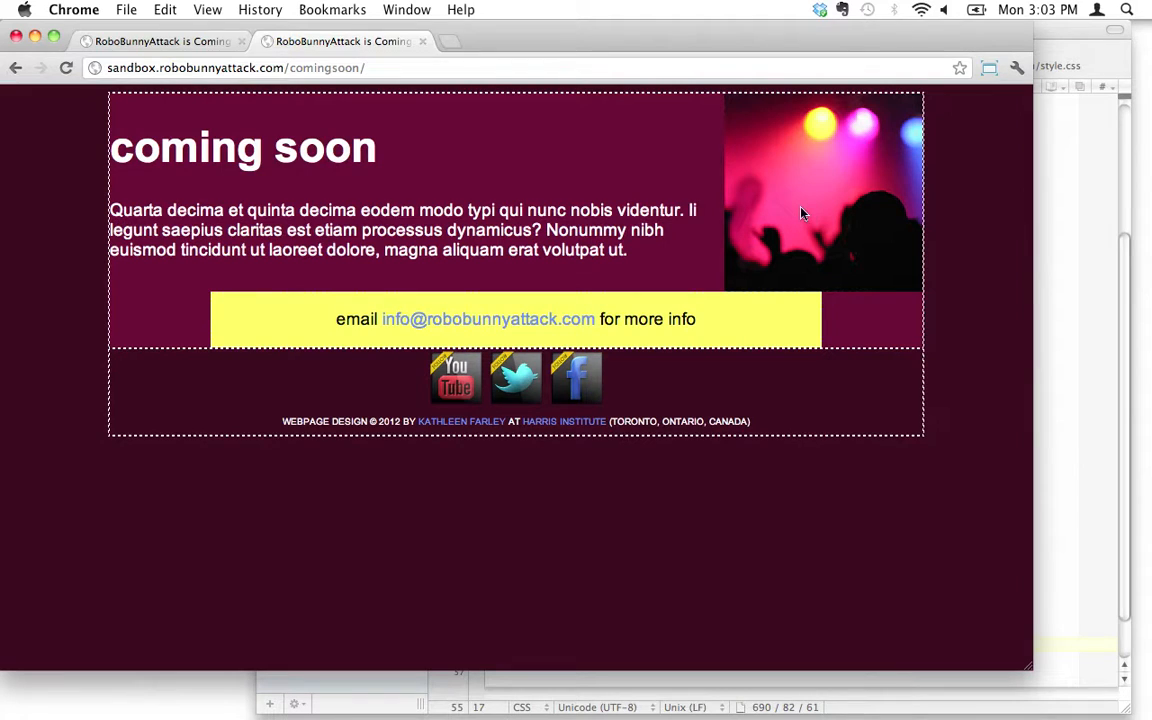
{"action": "mouse_move", "coordinate": [770, 220]}
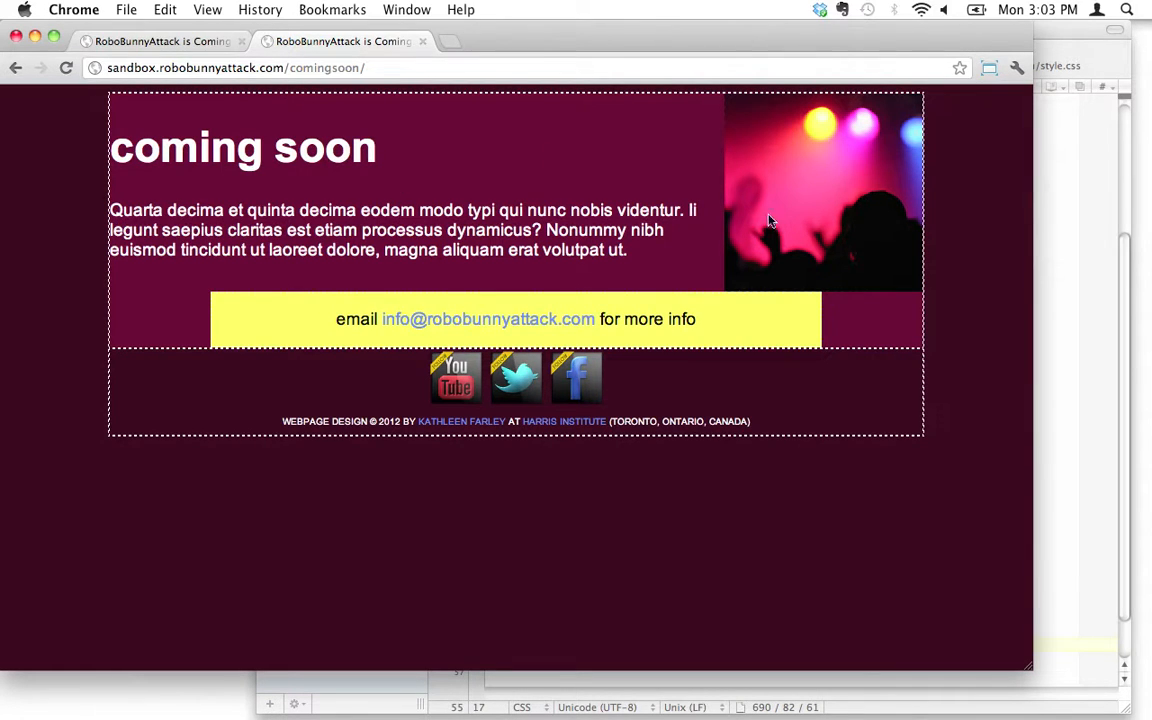
{"action": "mouse_move", "coordinate": [725, 178]}
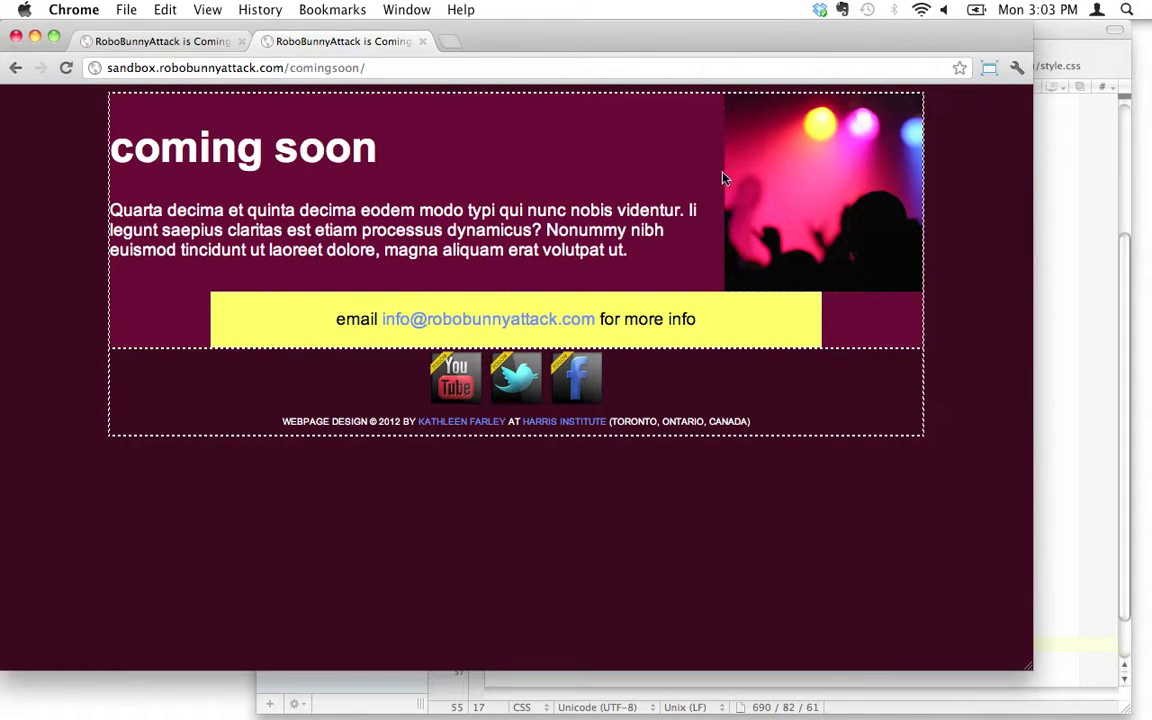
{"action": "mouse_move", "coordinate": [818, 202]}
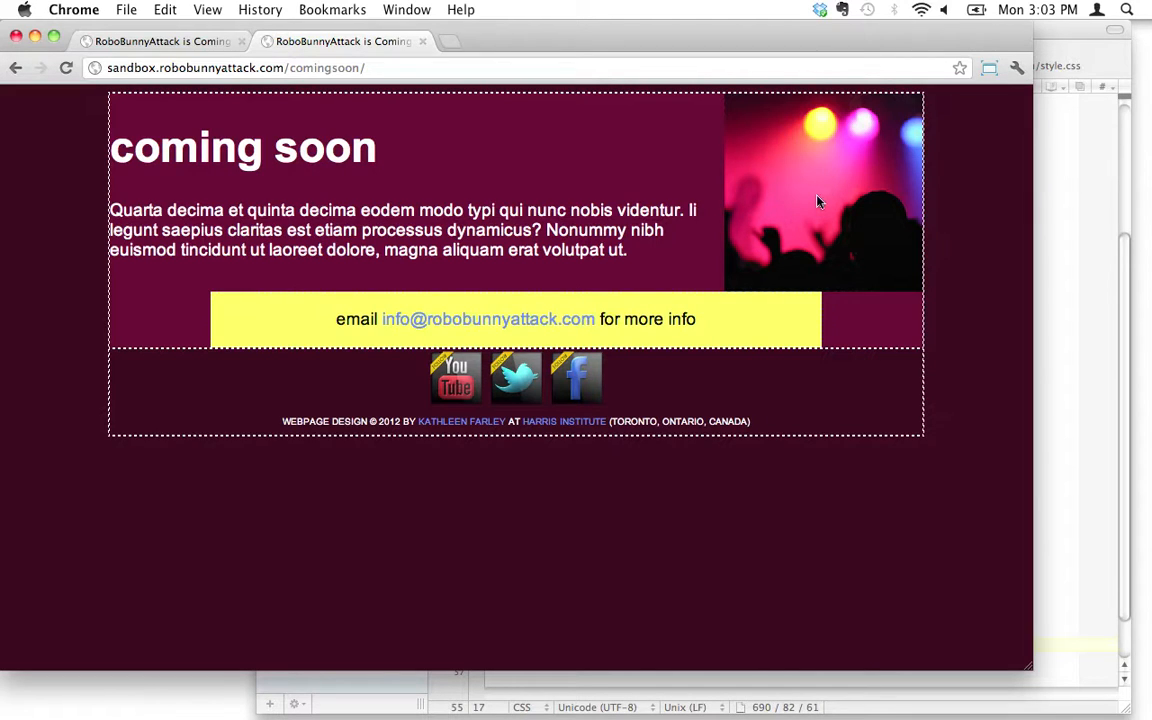
{"action": "mouse_move", "coordinate": [838, 173]}
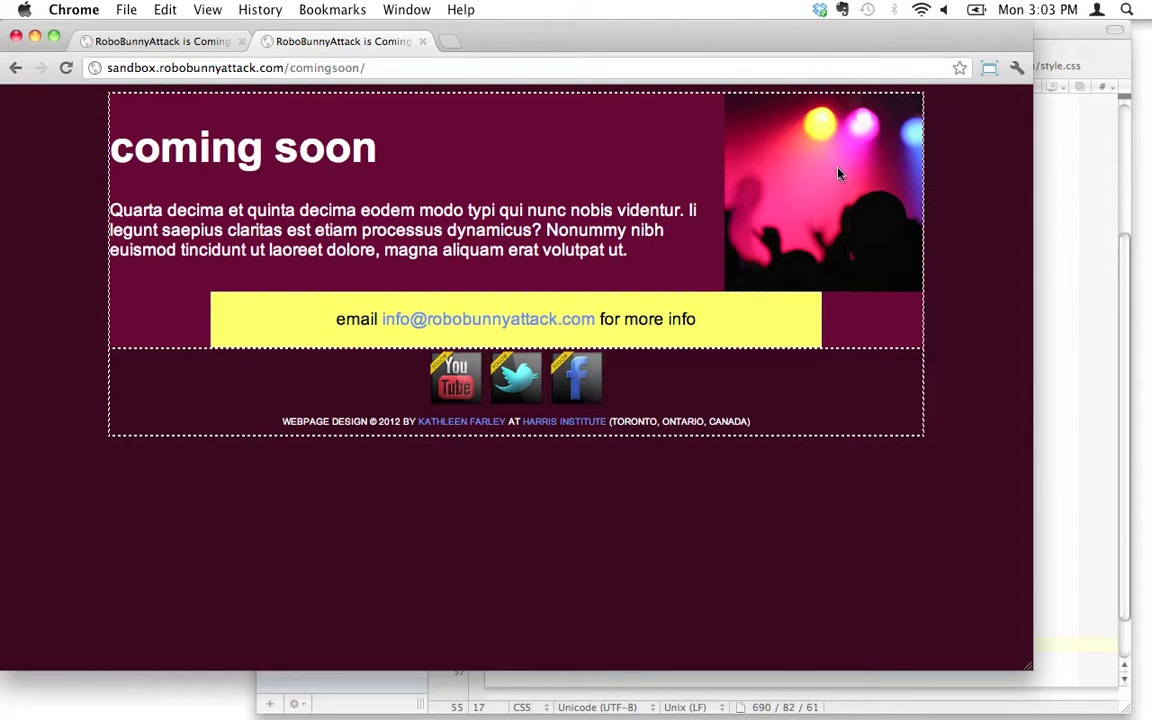
{"action": "mouse_move", "coordinate": [807, 235]}
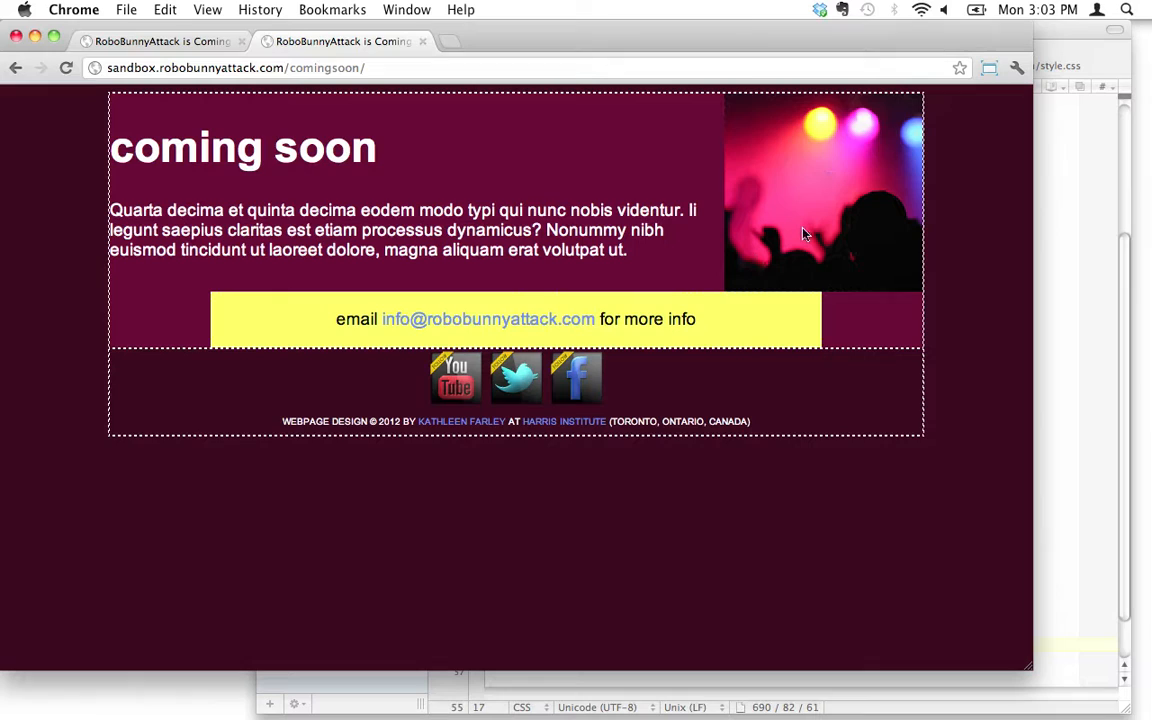